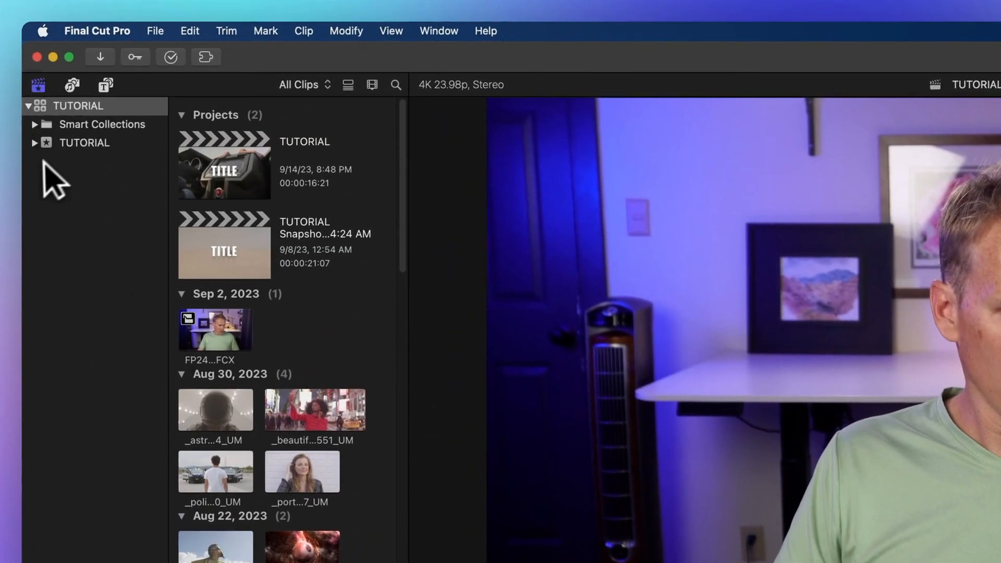
mouse_move(109, 138)
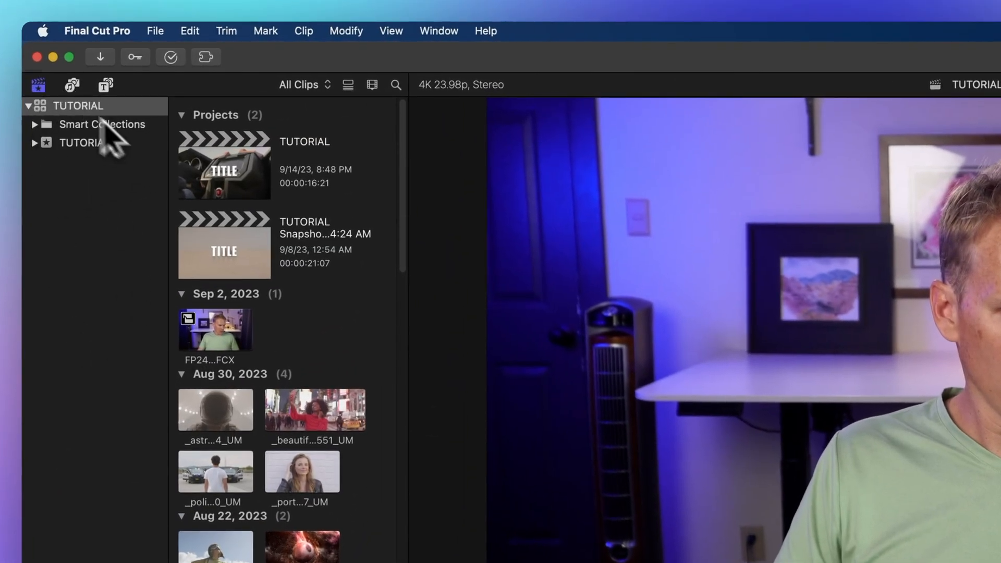
Step: Toggle the Libraries sidebar off and on, then preview the TUTORIAL project and the Sep 2, 2023 clip
click(37, 84)
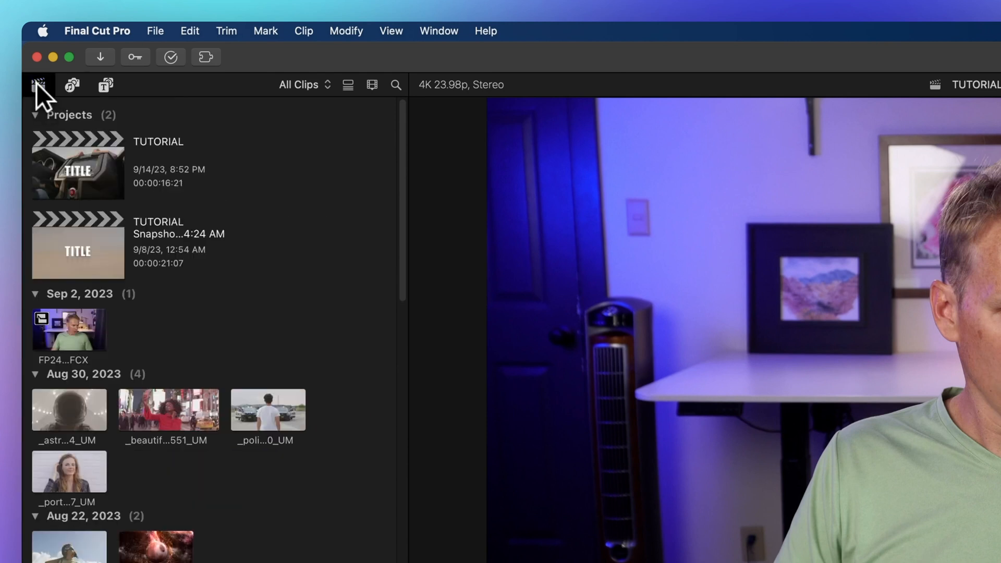
click(37, 86)
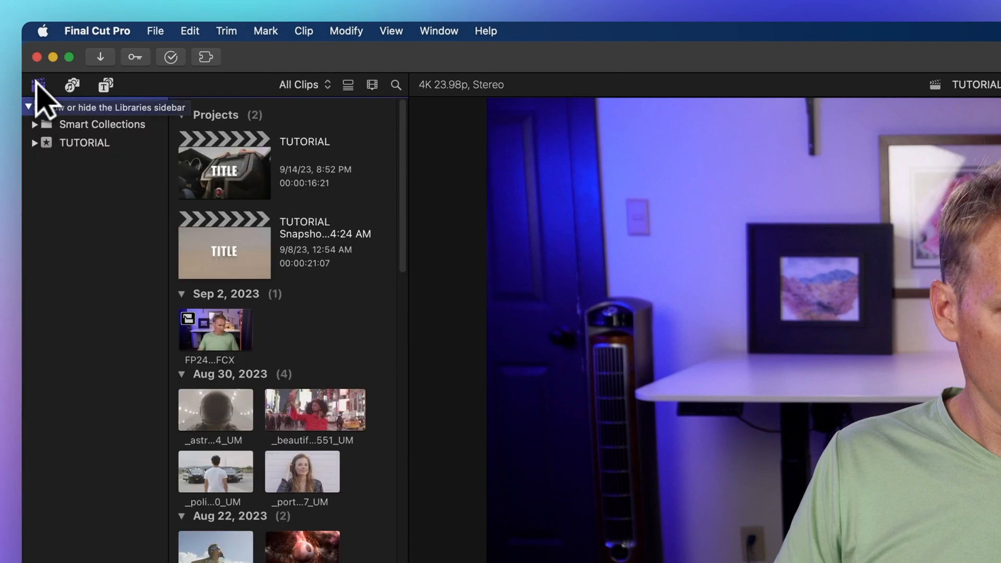
click(225, 172)
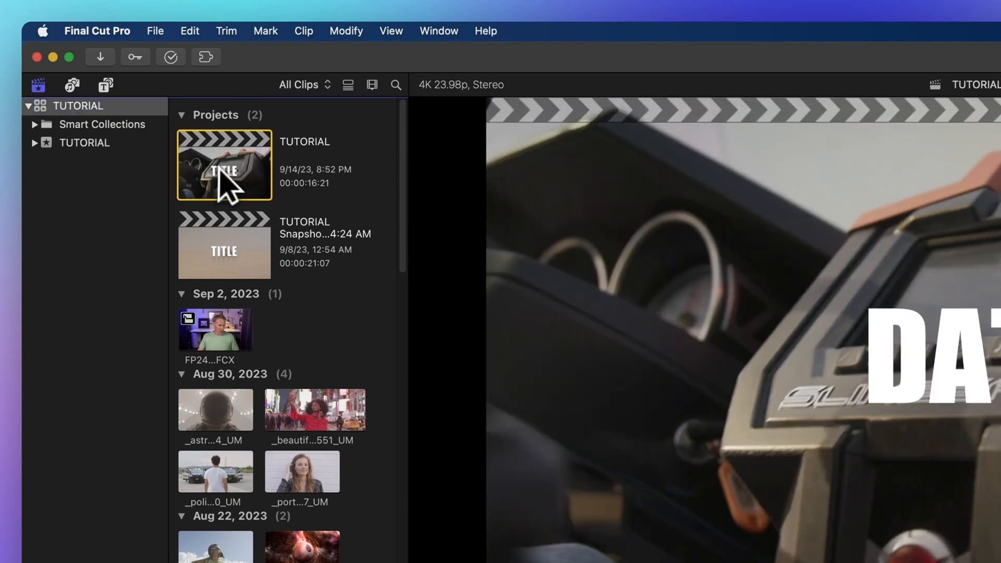
click(214, 328)
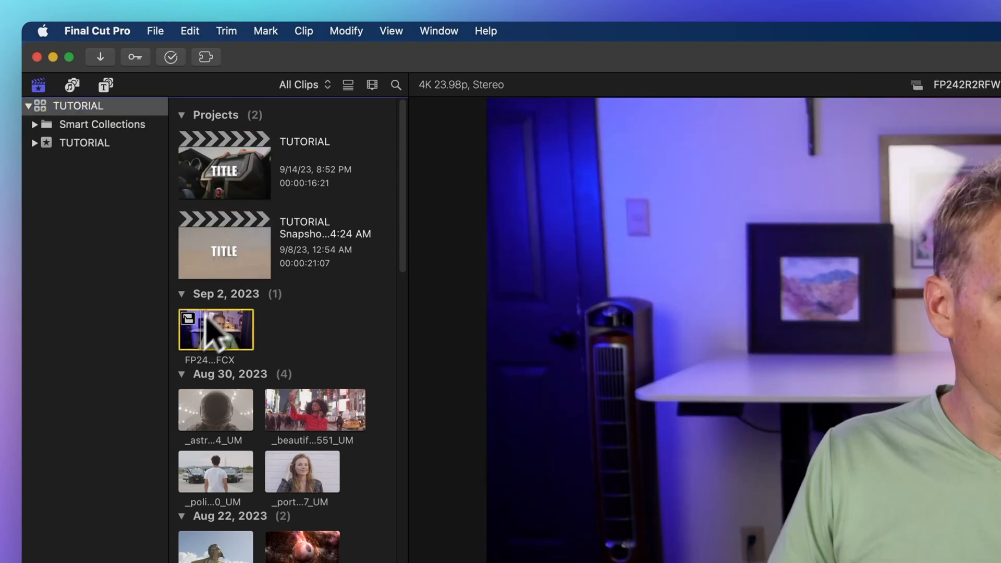
Step: Browse Photos and Audio > Sound Effects, then show the Titles and Generators collection
click(71, 85)
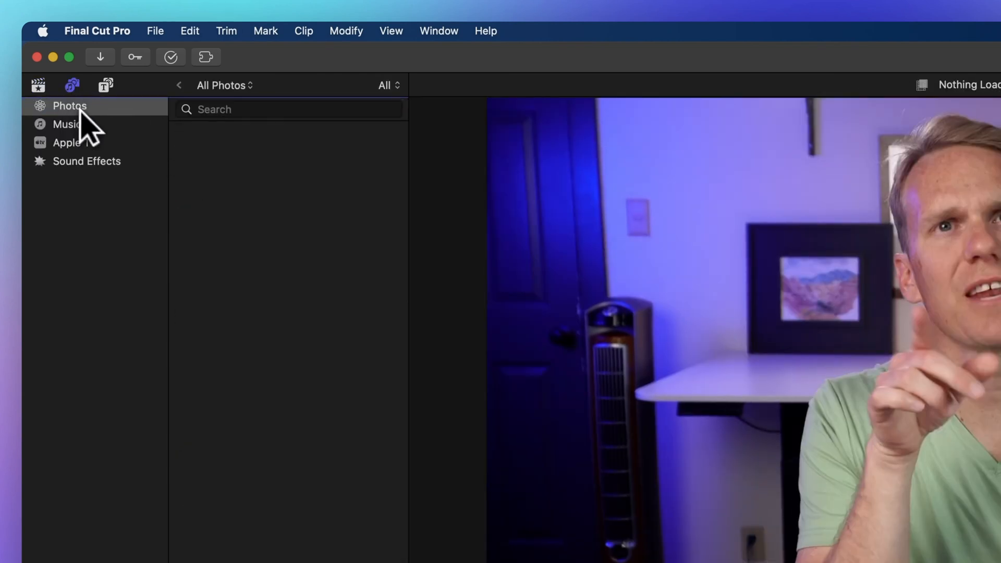
click(87, 161)
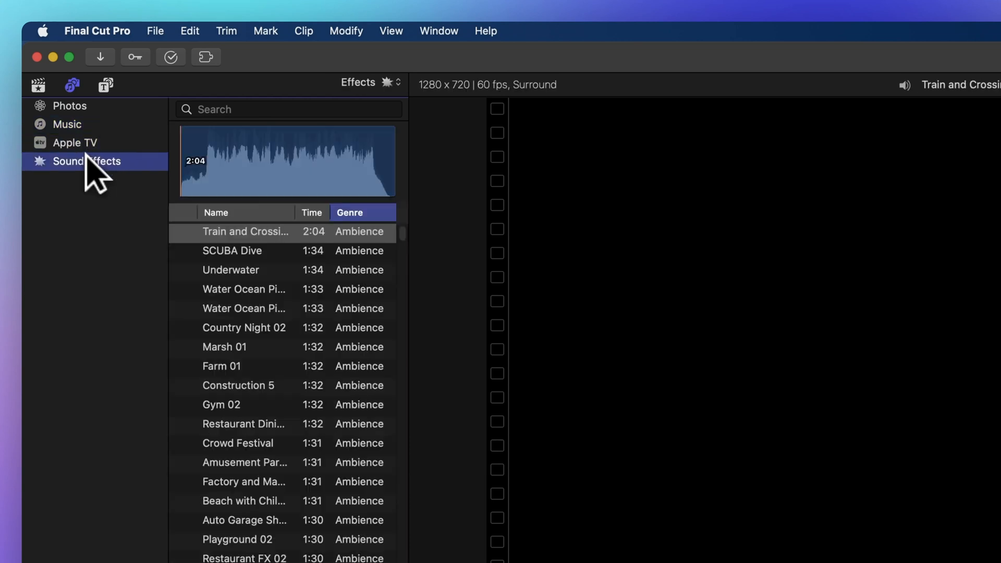
click(106, 86)
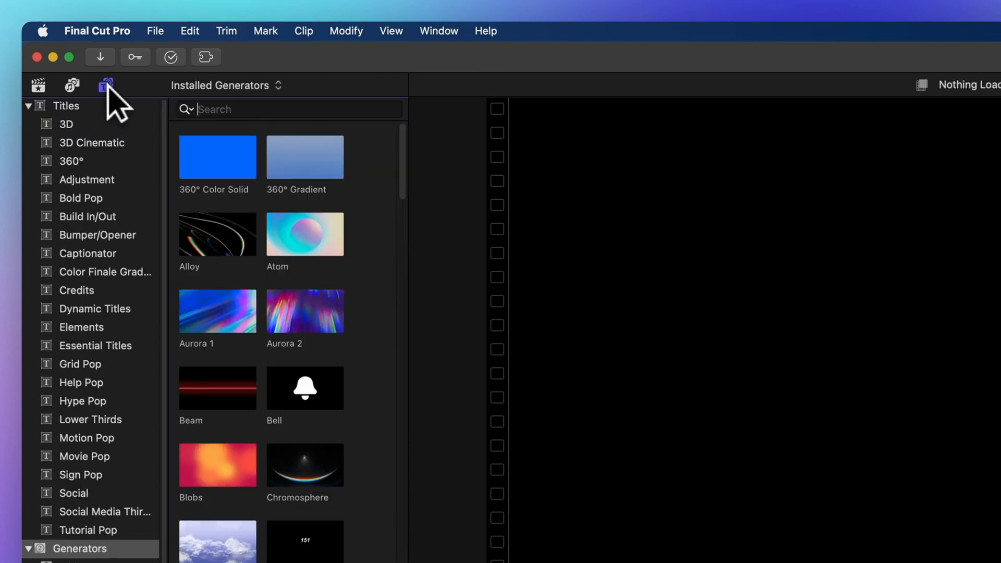
click(105, 84)
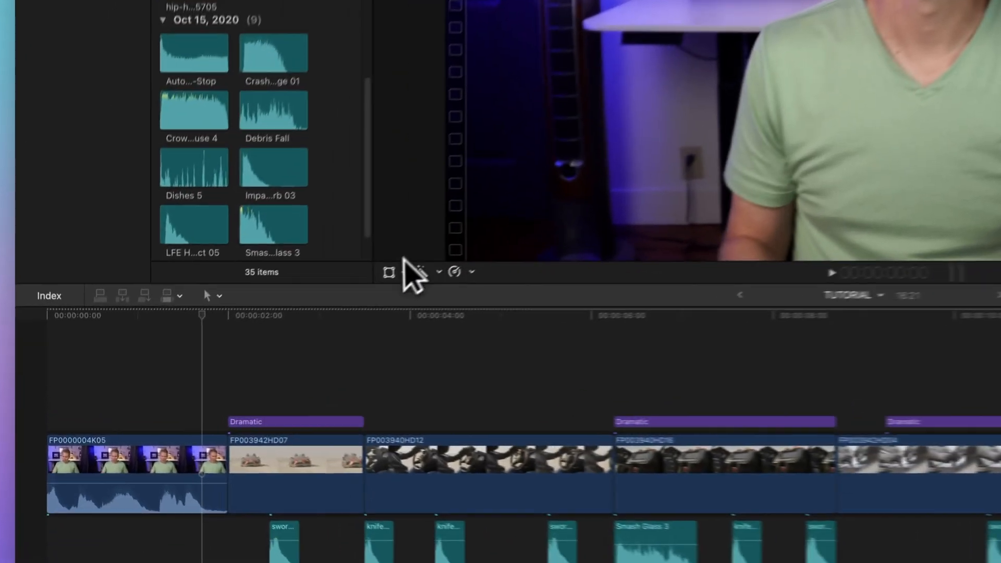
Step: Review the Transform, Enhancements and Retime viewer menus, leaving the Retime speed options shown
click(434, 271)
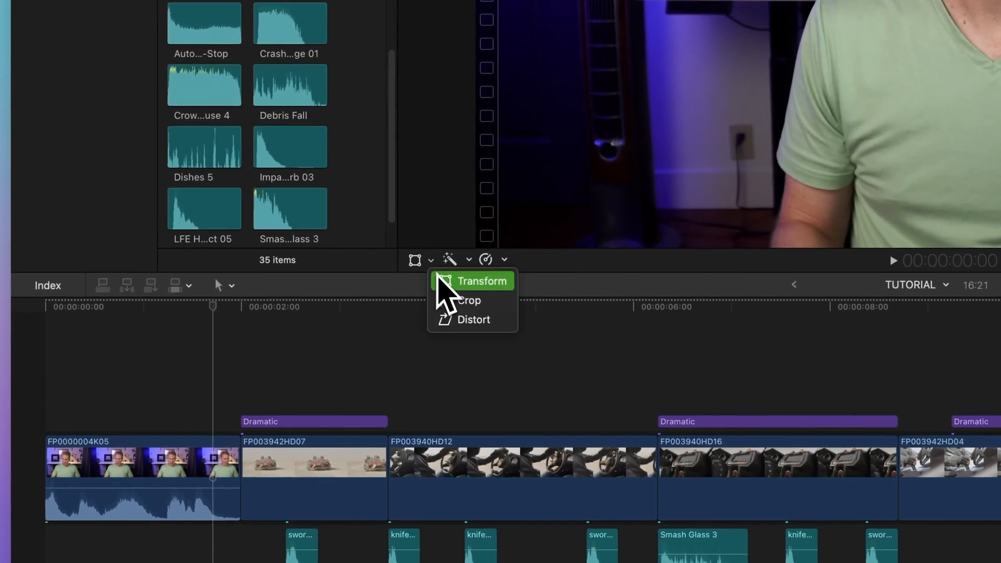
mouse_move(464, 312)
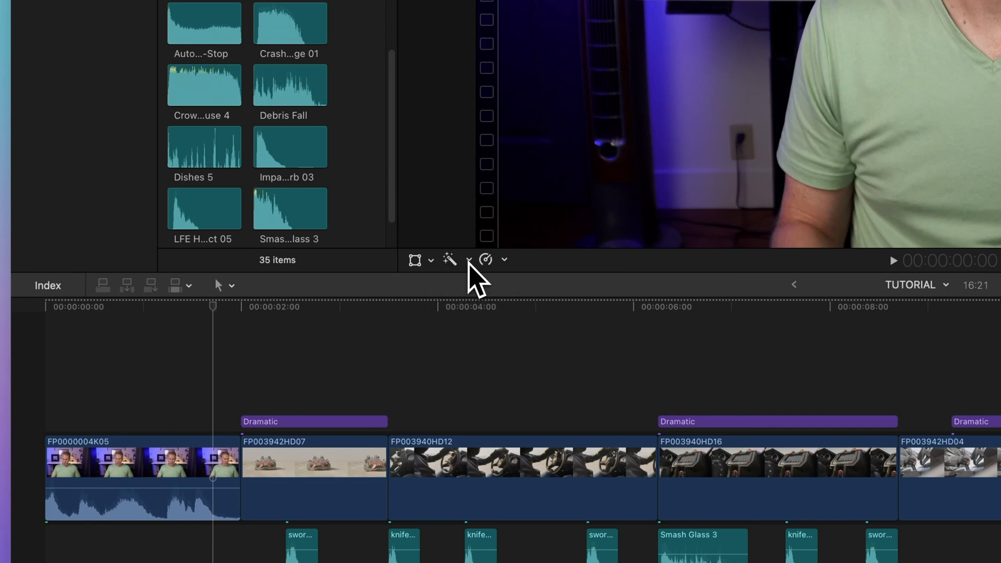
click(467, 261)
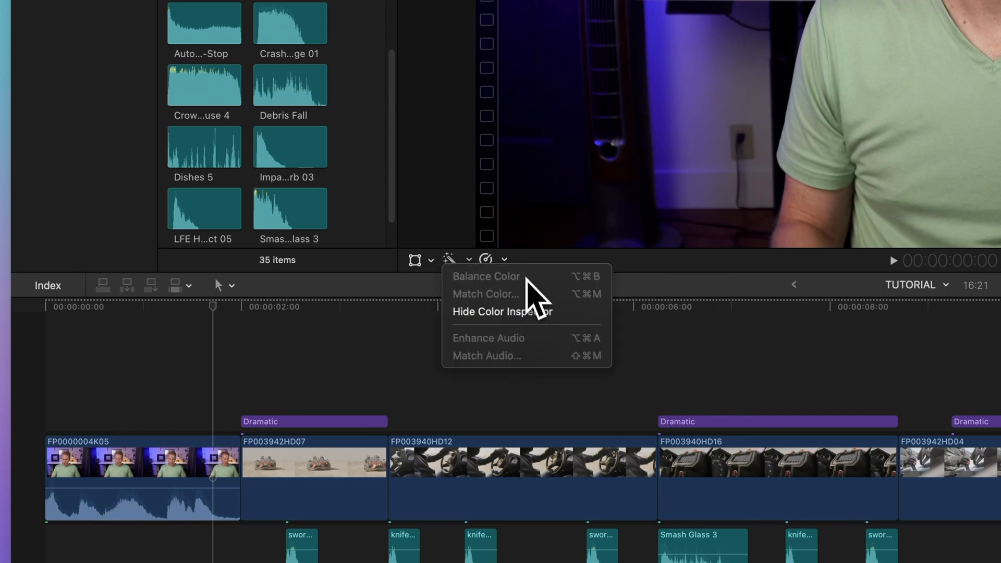
click(485, 260)
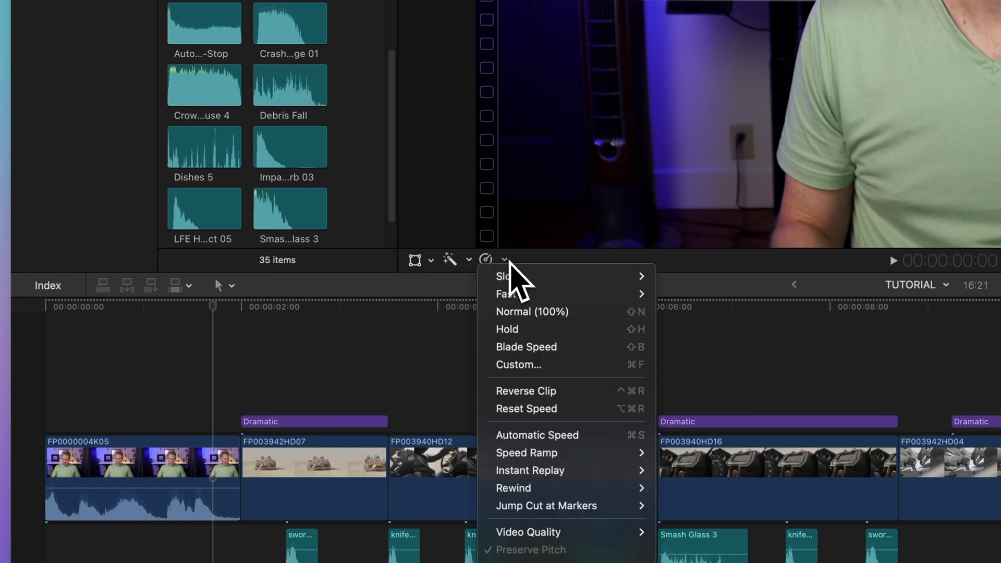
mouse_move(546, 330)
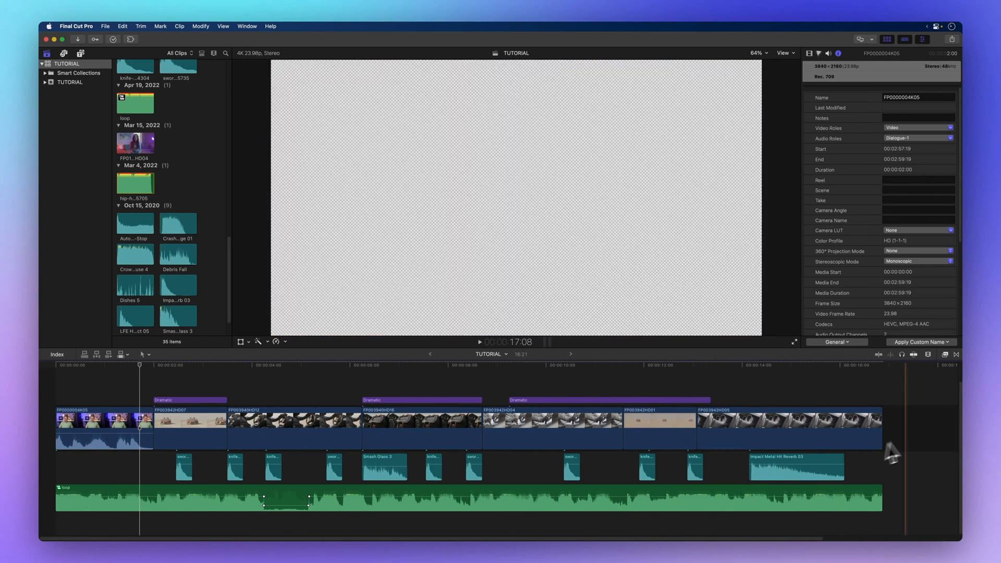
click(181, 433)
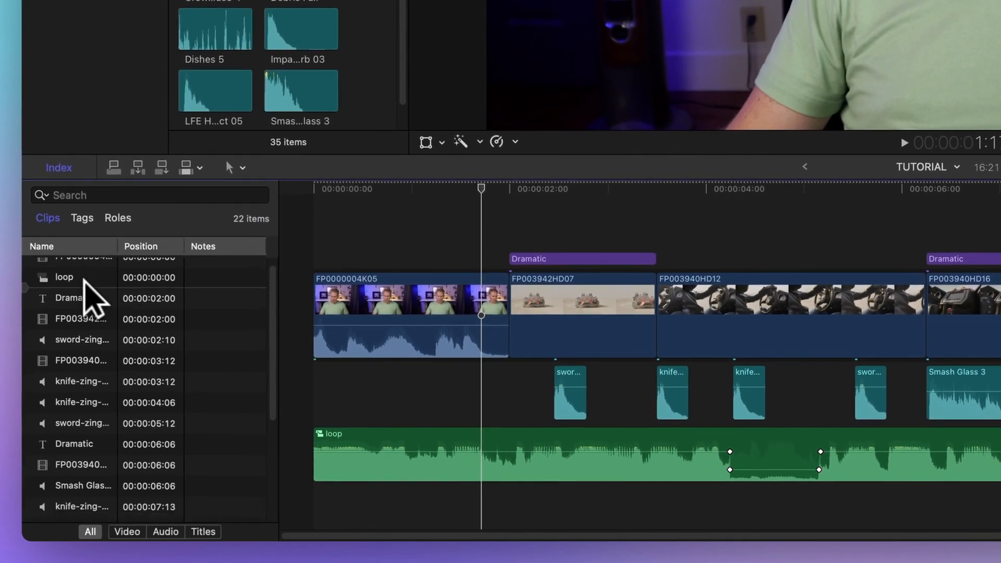
click(118, 218)
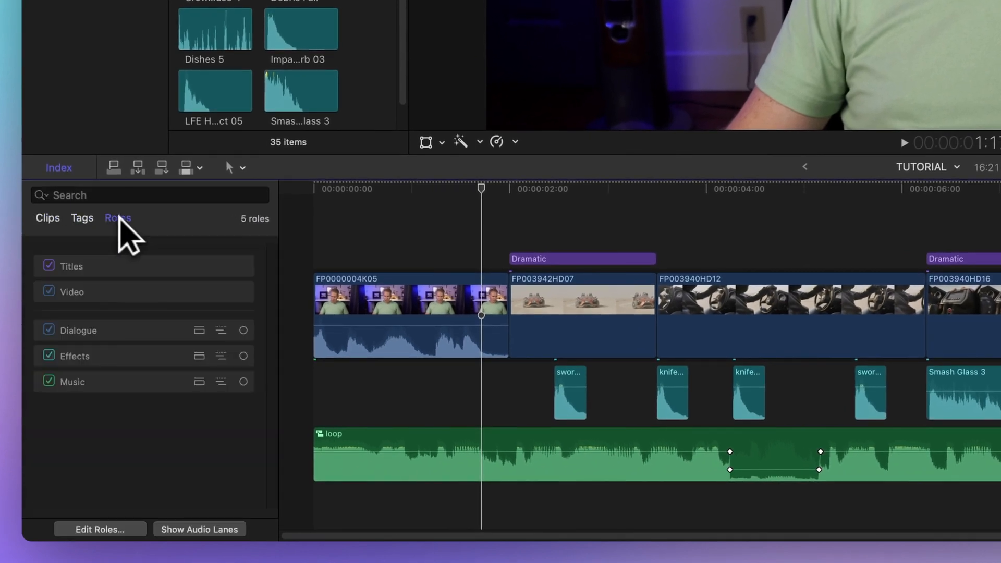
mouse_move(94, 204)
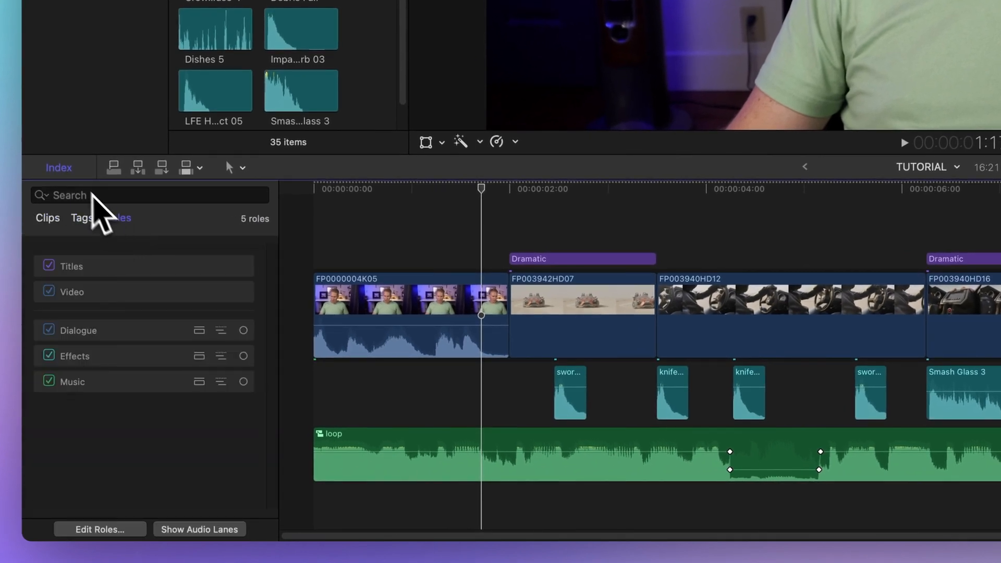
click(58, 167)
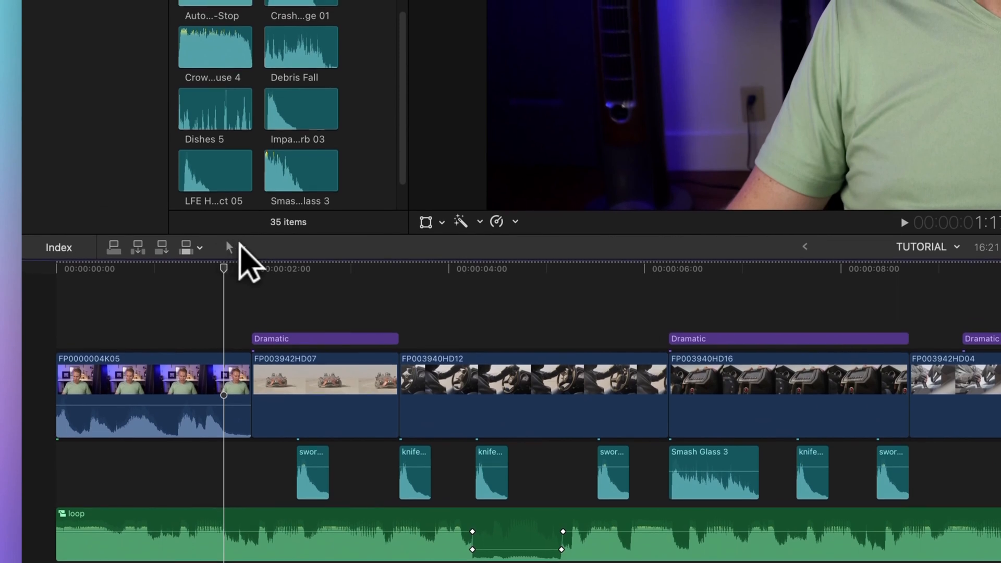
click(242, 248)
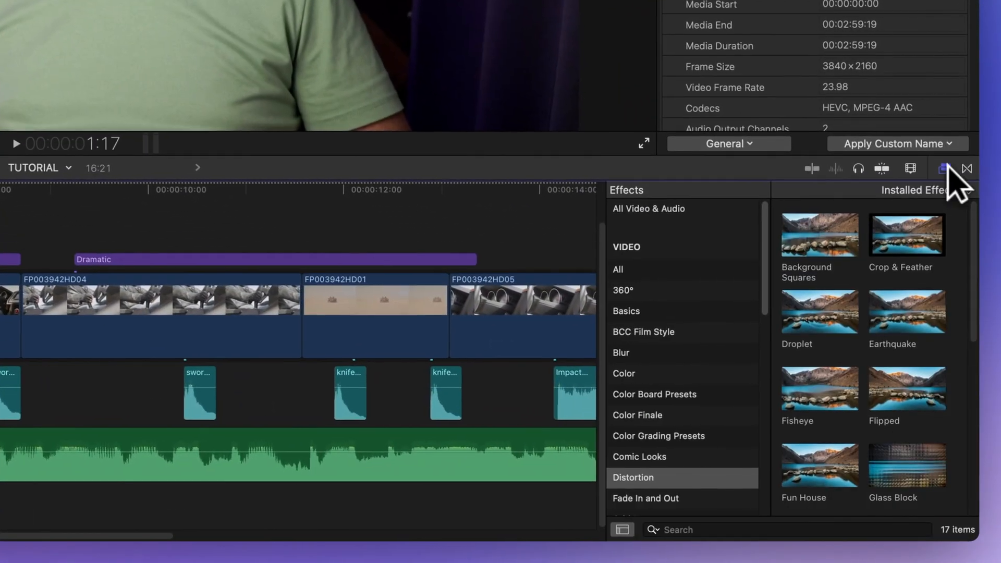
Step: Switch the Effects browser to Transitions
click(945, 169)
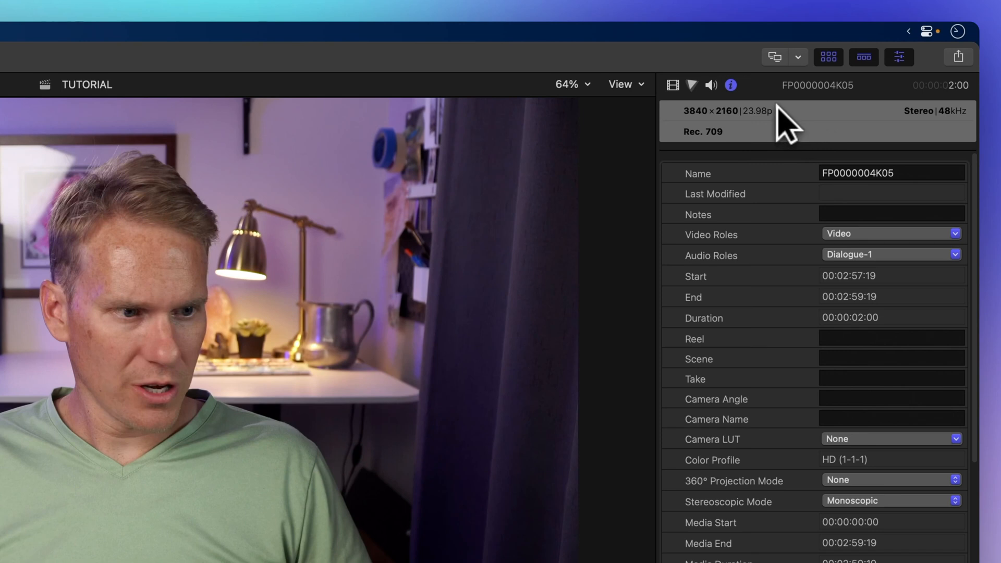
mouse_move(696, 93)
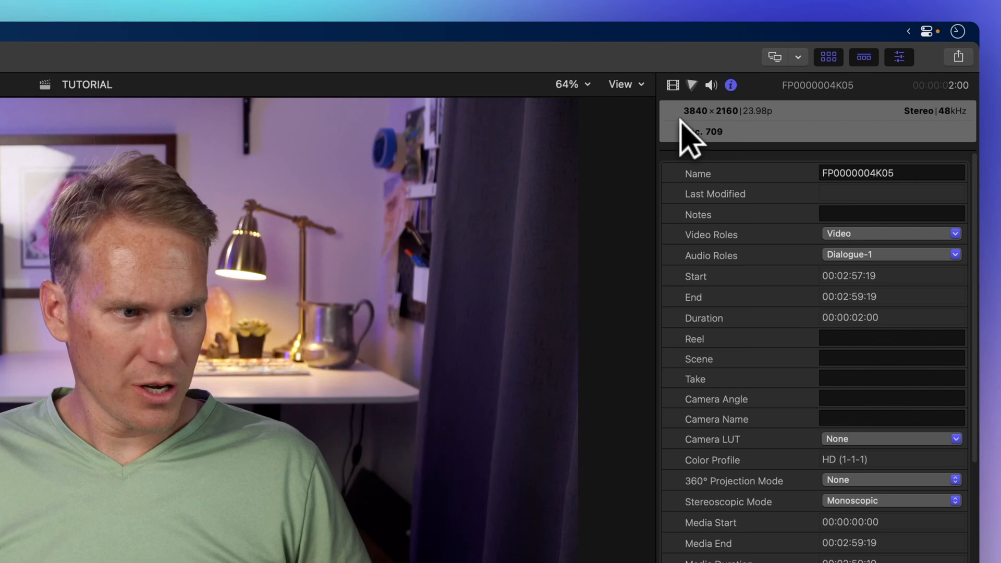
Step: Review the clip's Video, Color and Audio inspector settings
click(672, 83)
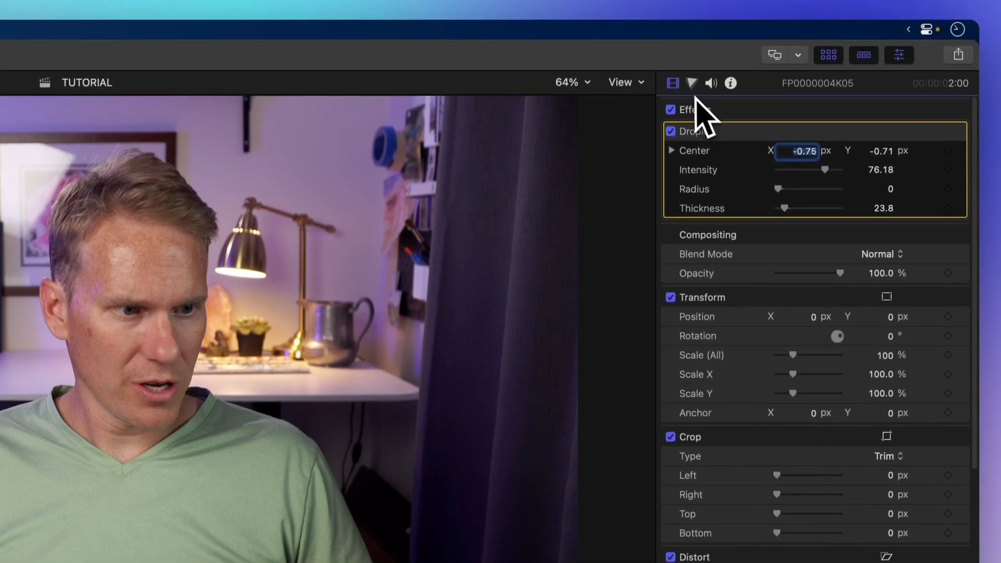
click(691, 83)
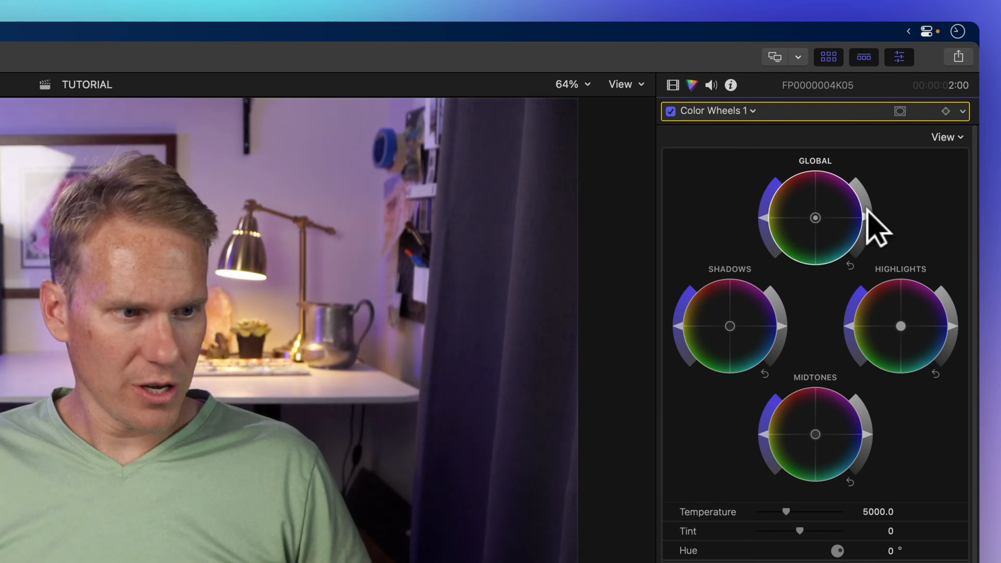
click(711, 86)
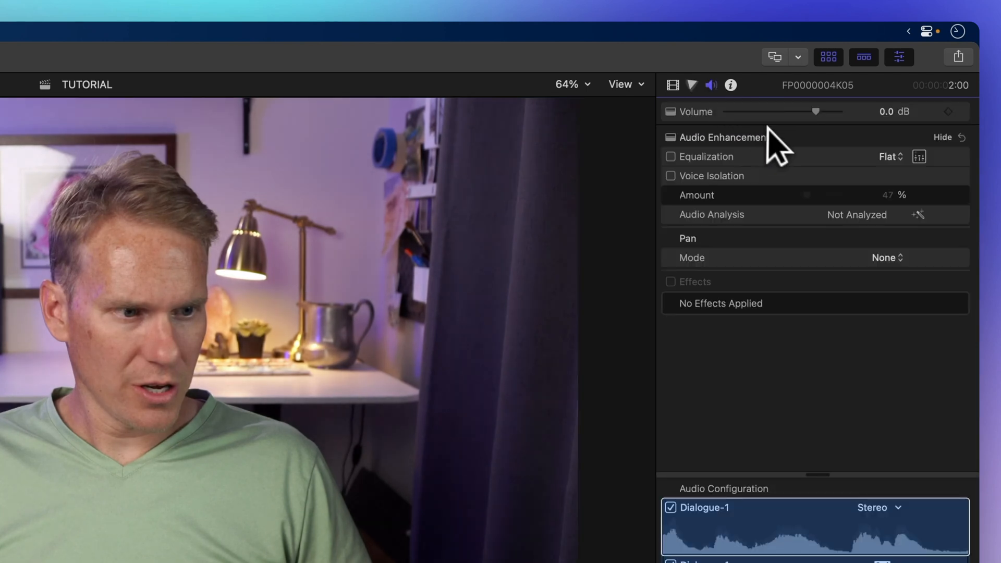
Step: Raise the clip's volume to 3.1 dB, enable Equalization, and return to its Info properties
drag(815, 111, 813, 112)
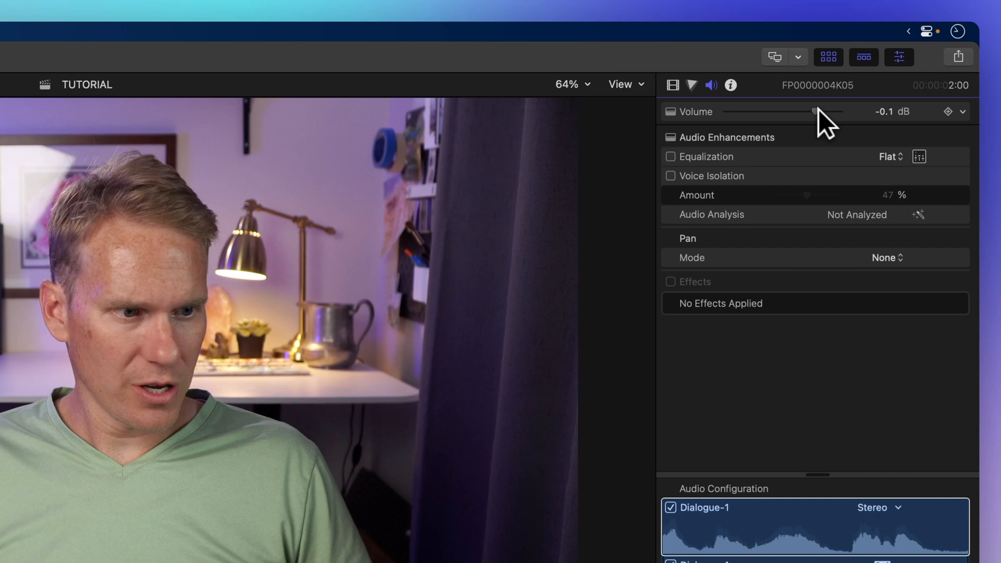
drag(815, 112, 825, 111)
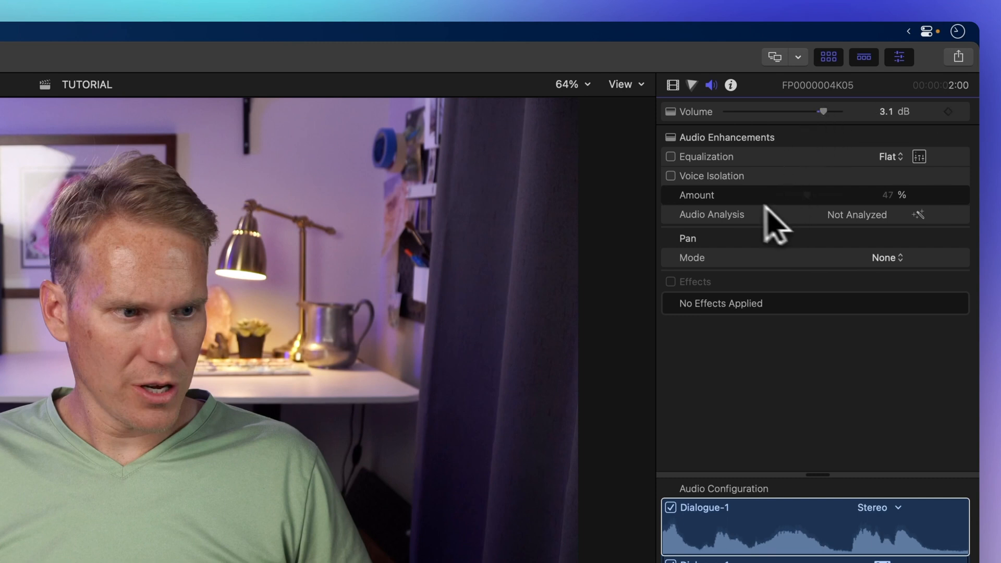
click(669, 156)
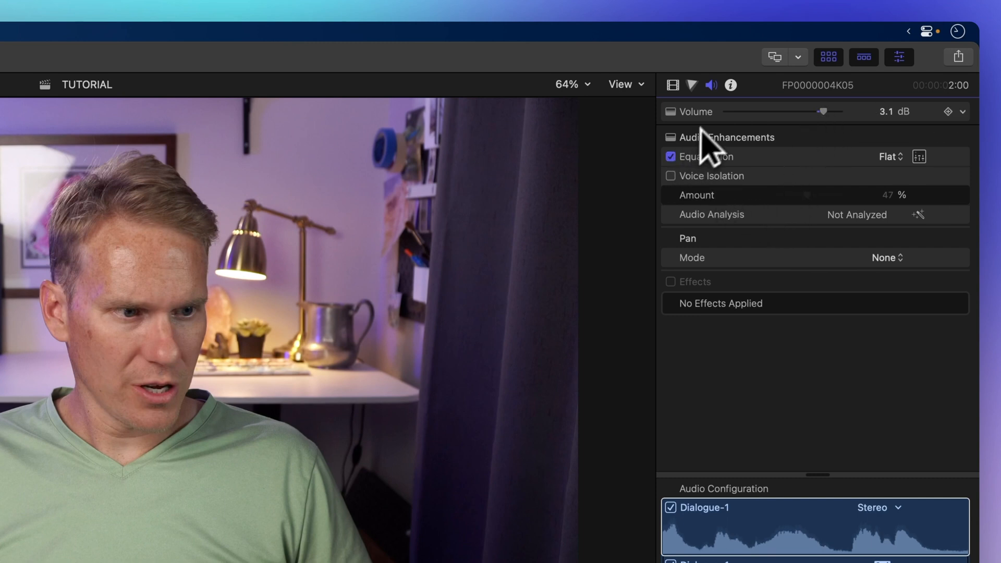
click(729, 85)
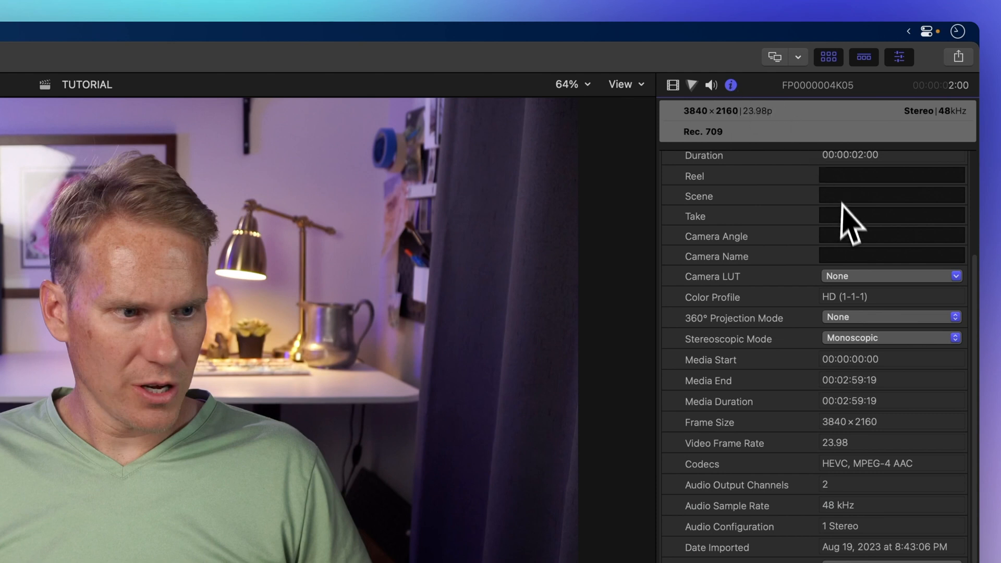
scroll(down, 3)
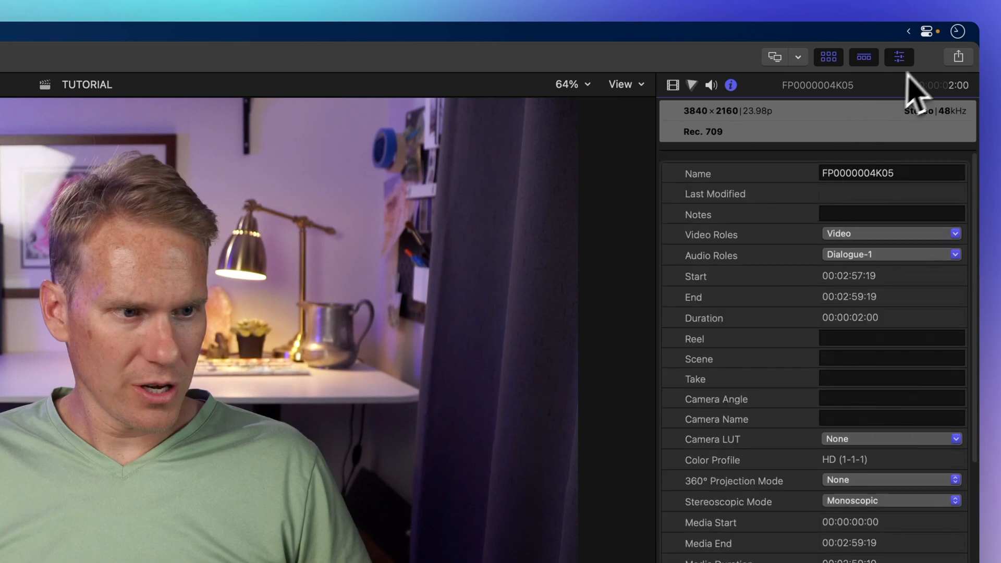
mouse_move(938, 94)
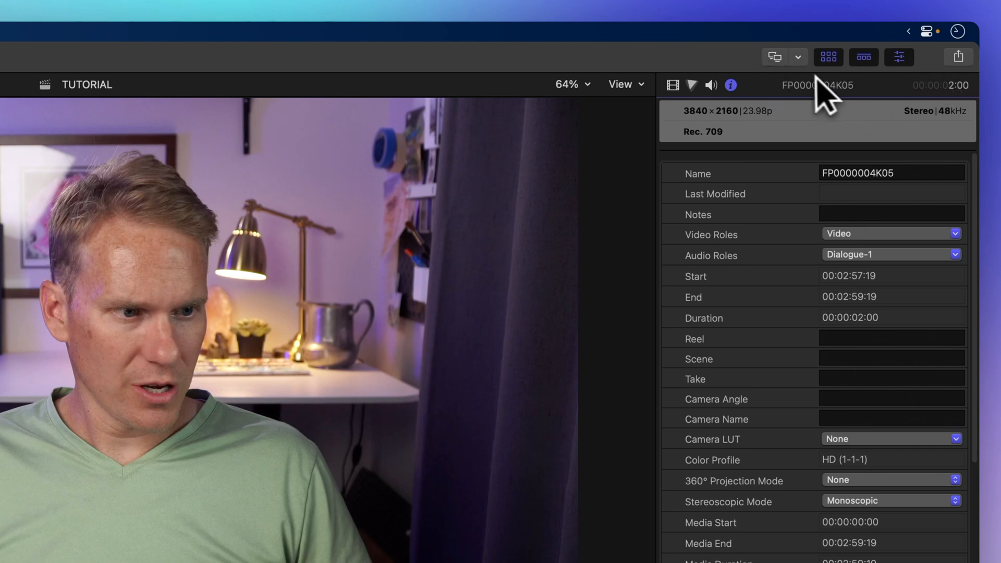
mouse_move(794, 71)
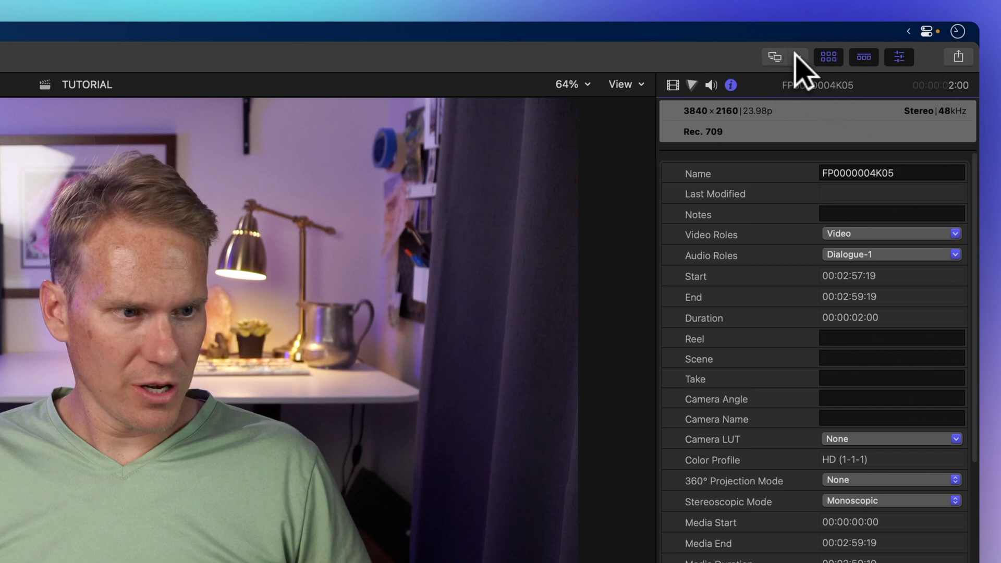
Step: Review the second-display panel choices, then hide the timeline to enlarge the viewer
click(798, 57)
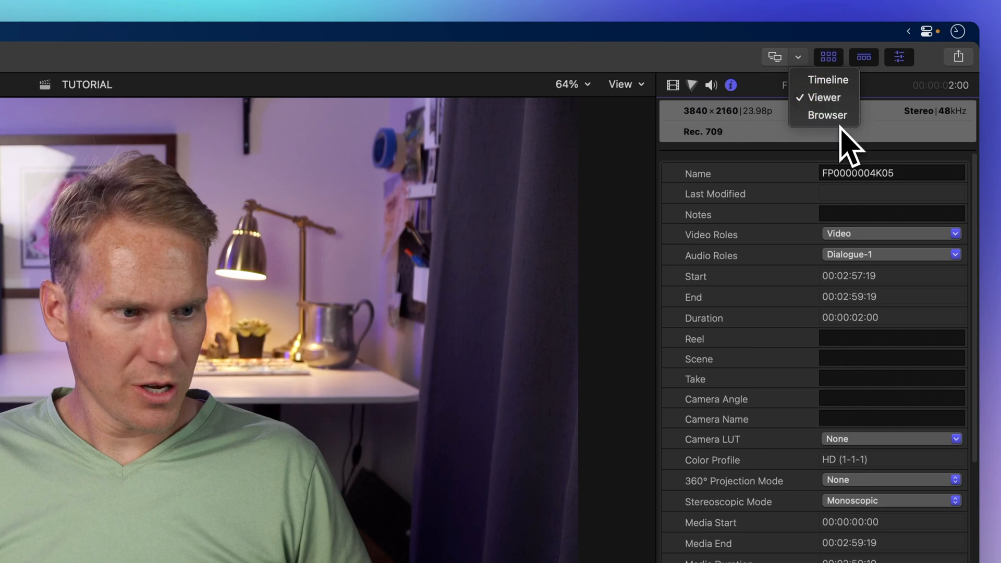
click(826, 115)
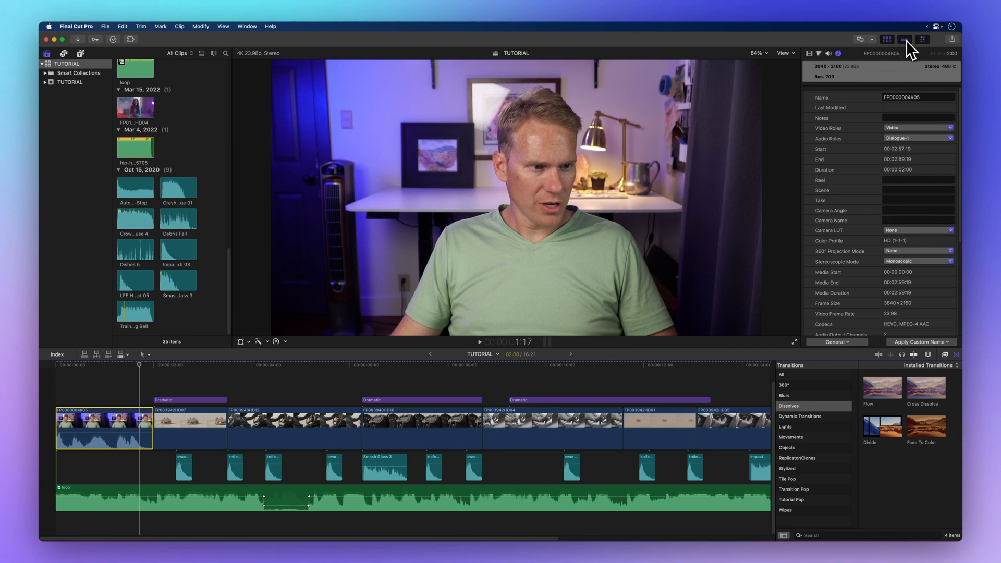
click(905, 39)
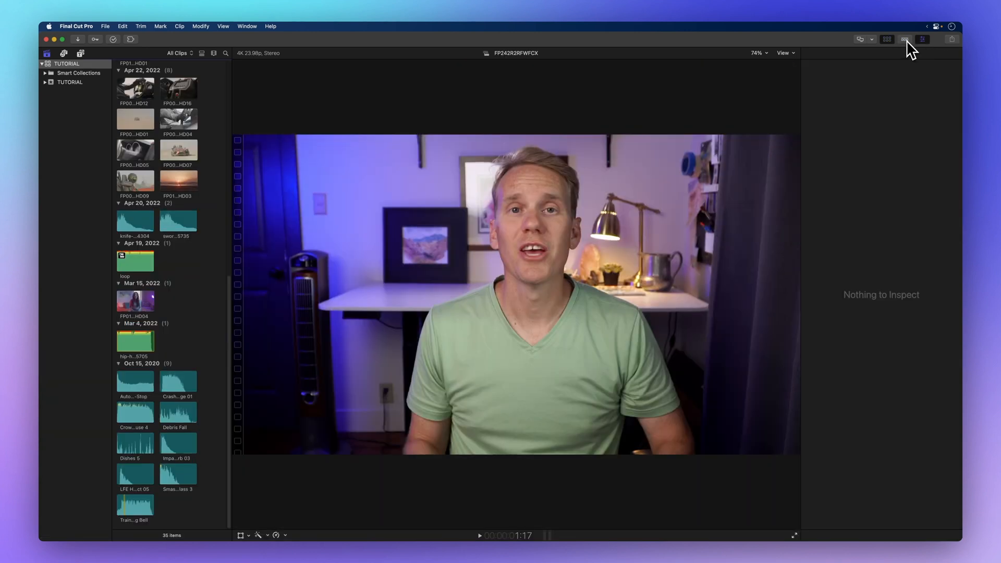